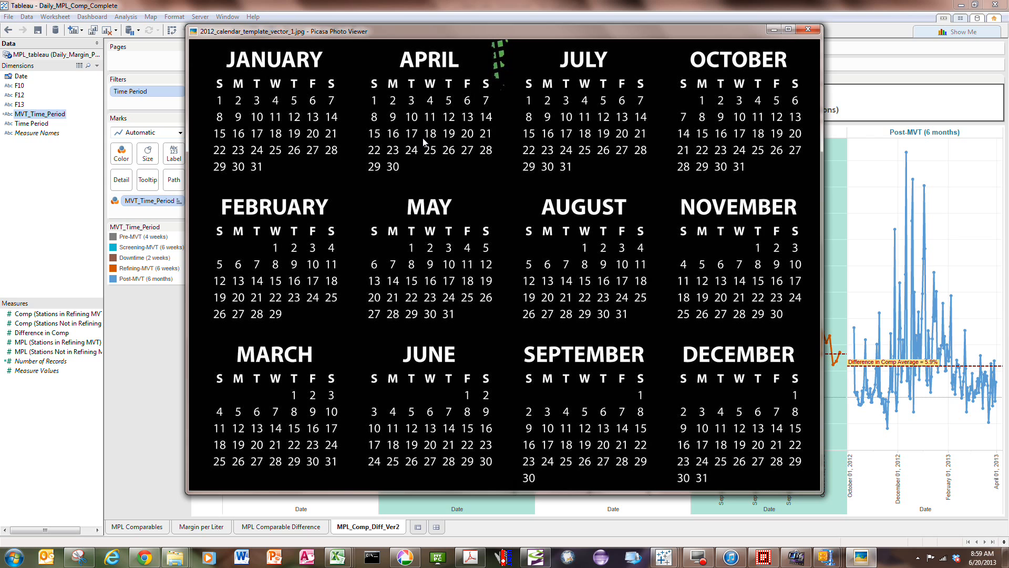
mouse_move(483, 5)
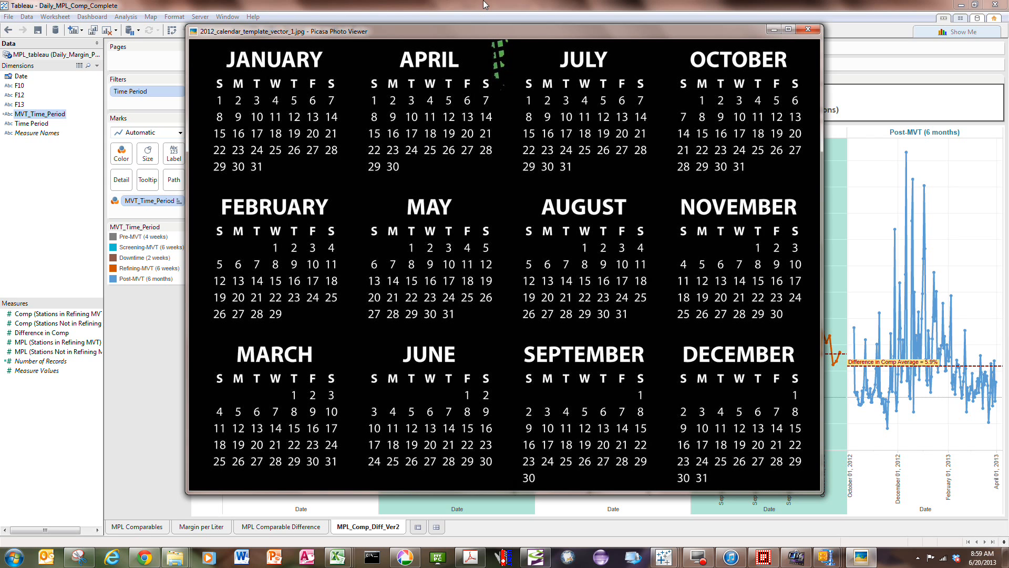
mouse_move(545, 103)
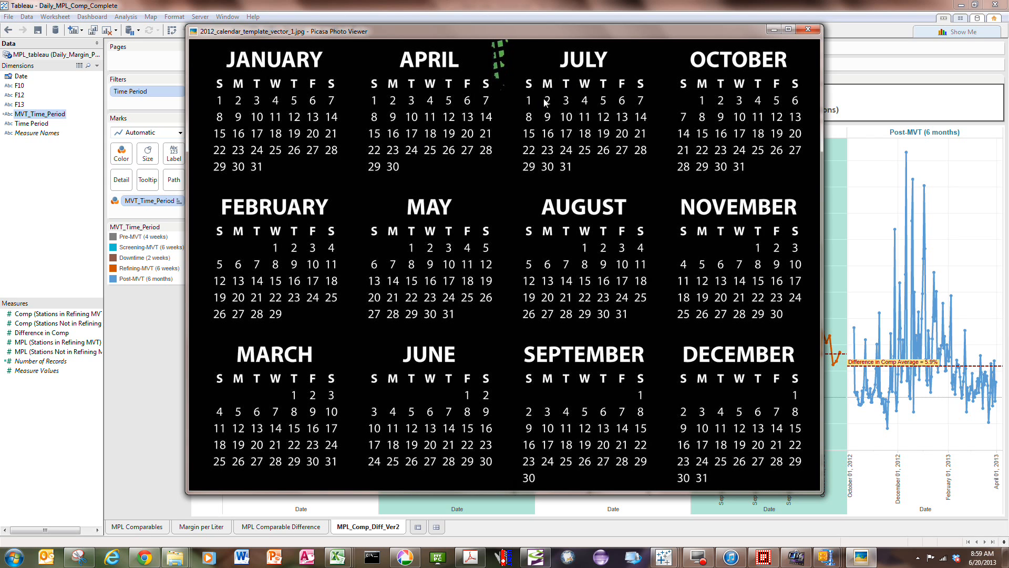
mouse_move(424, 428)
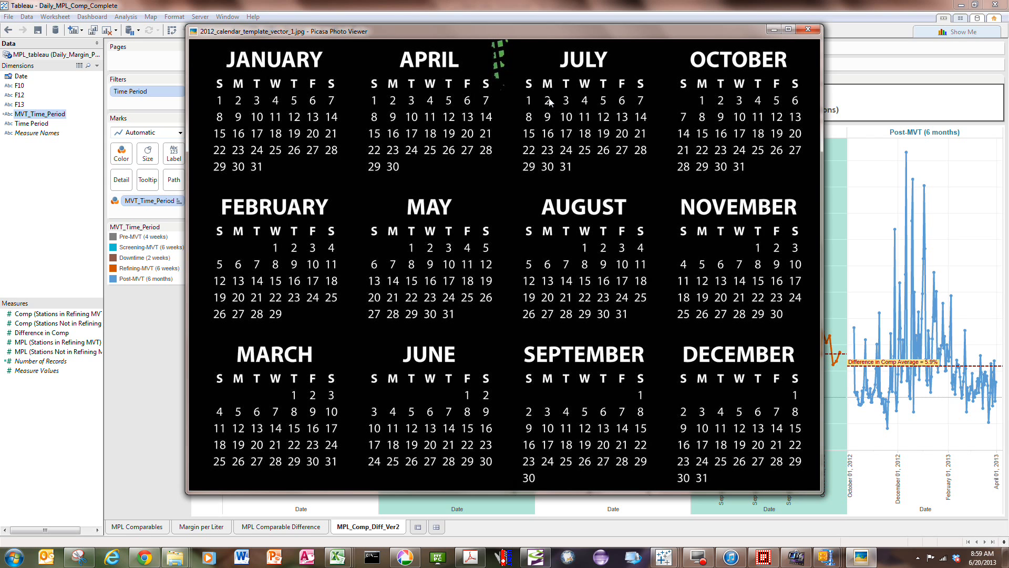
mouse_move(538, 155)
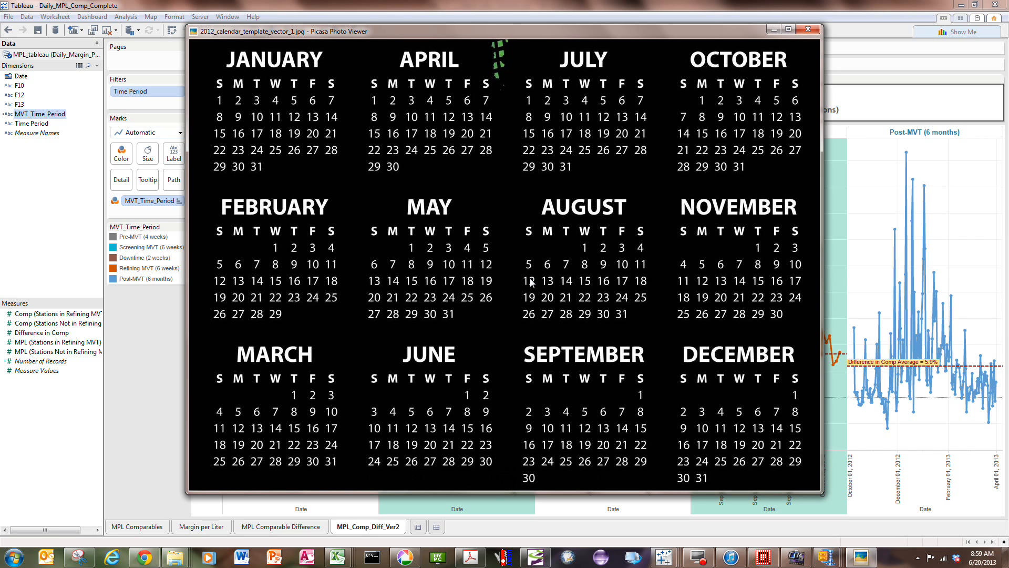
mouse_move(612, 284)
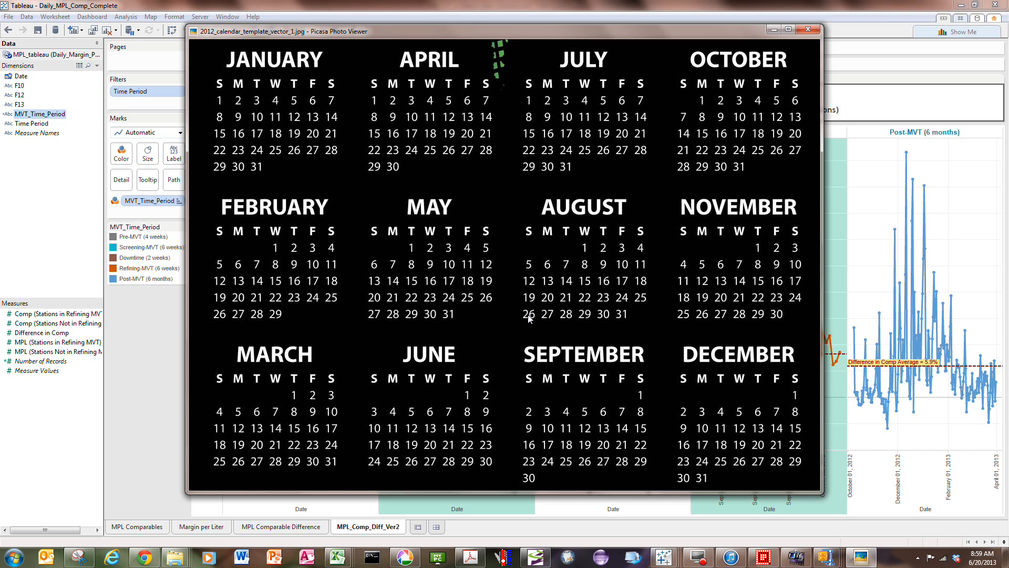
mouse_move(534, 411)
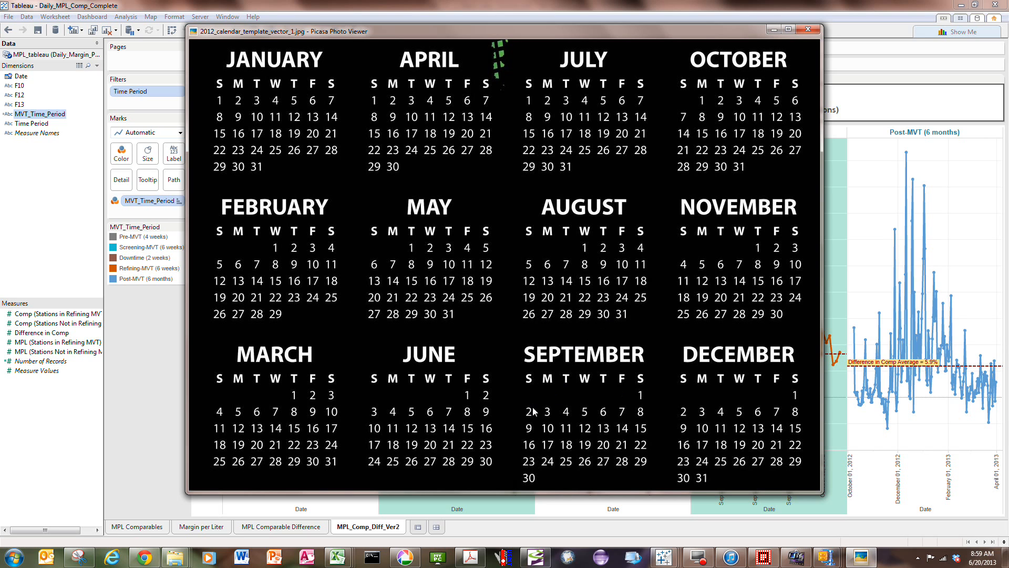
mouse_move(532, 296)
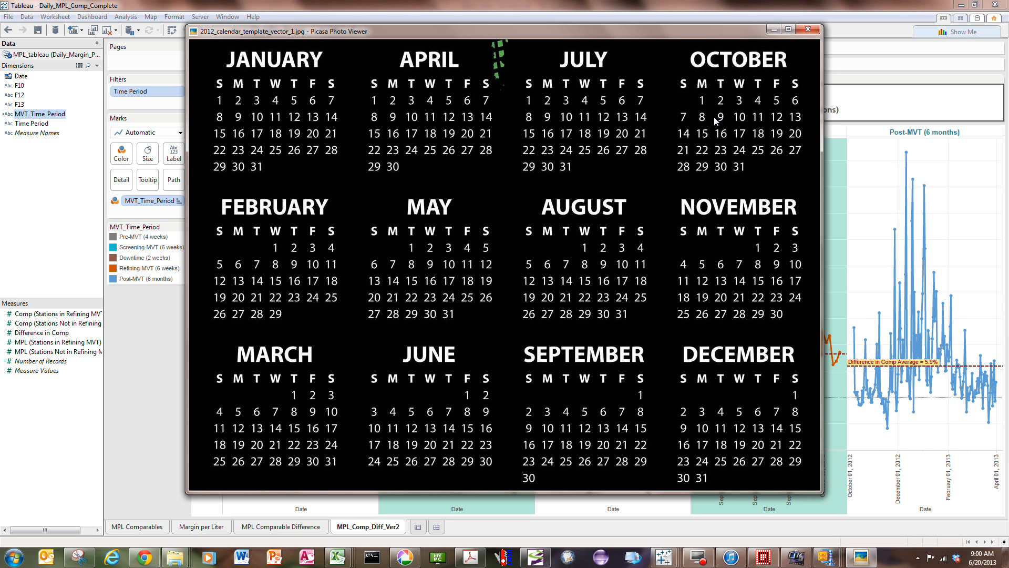
mouse_move(679, 133)
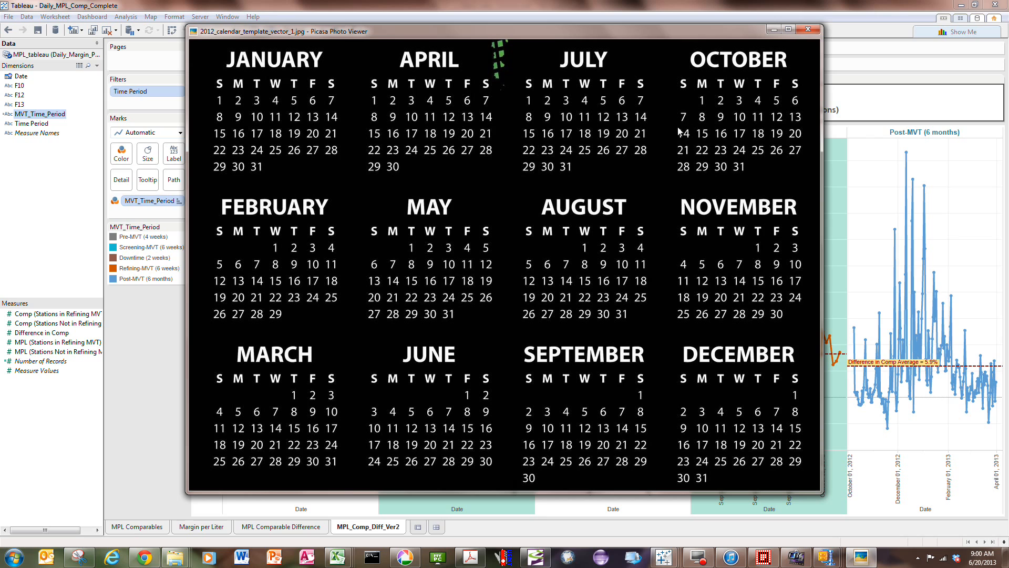
mouse_move(664, 145)
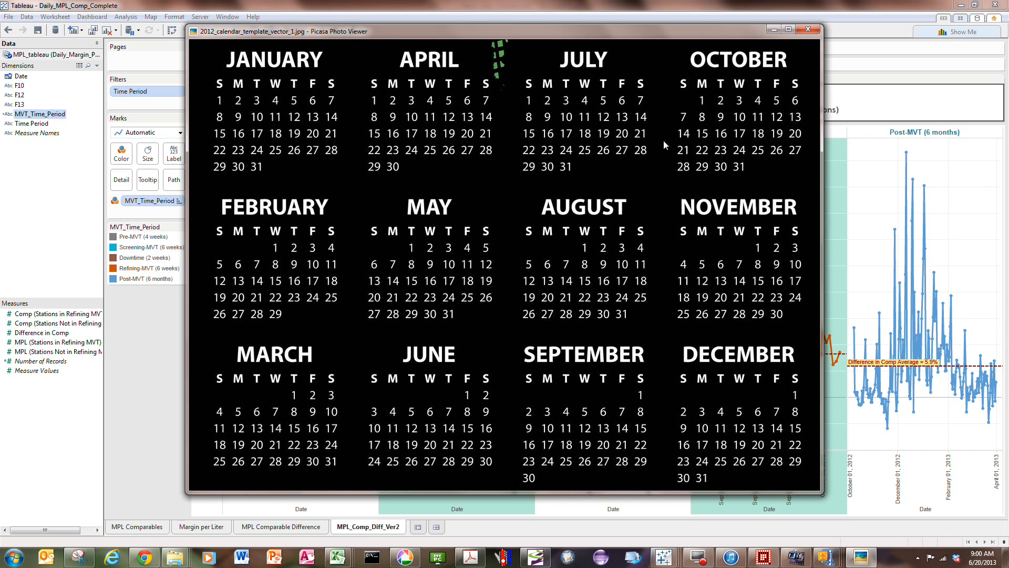
mouse_move(704, 123)
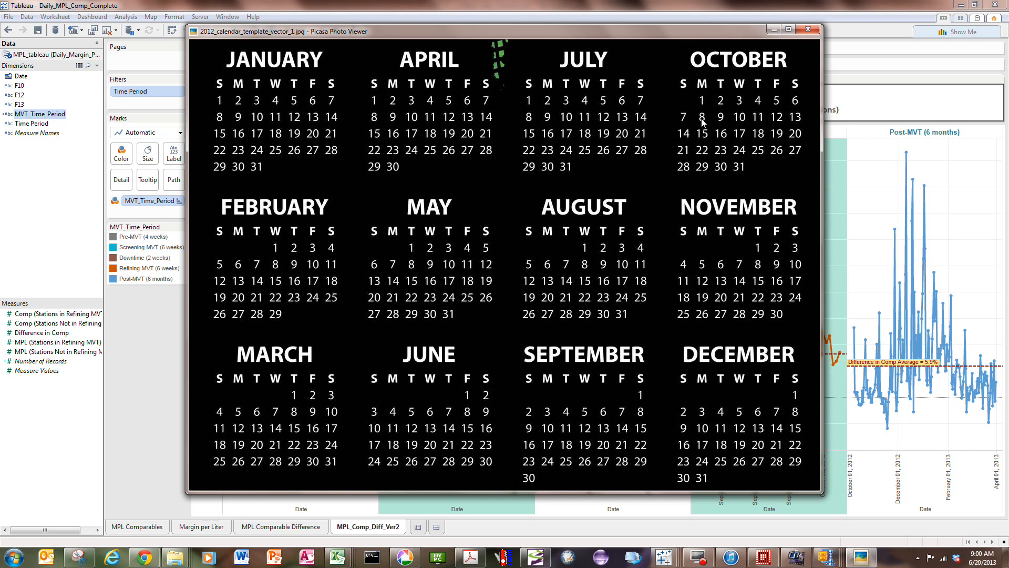
mouse_move(684, 119)
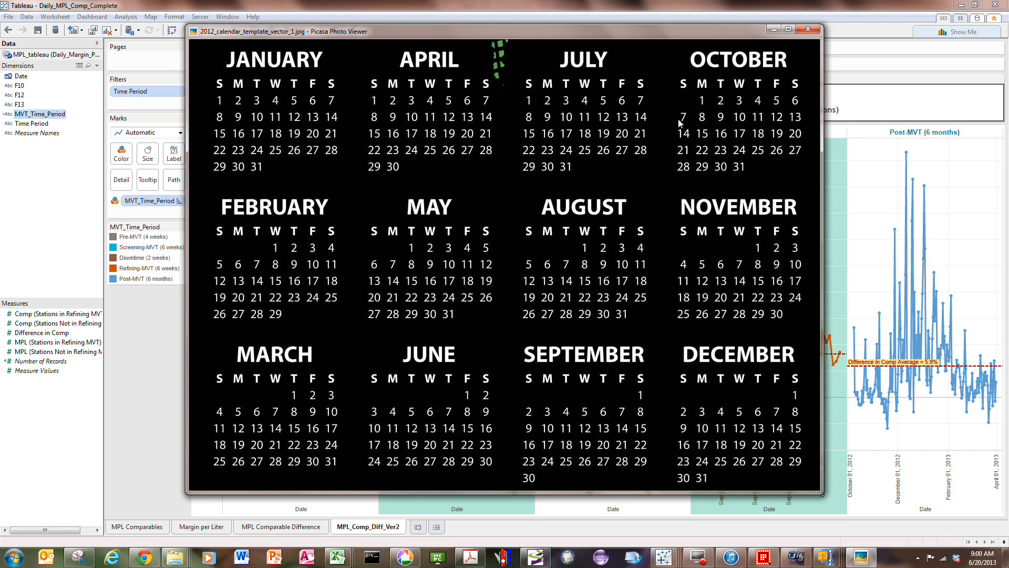
mouse_move(710, 120)
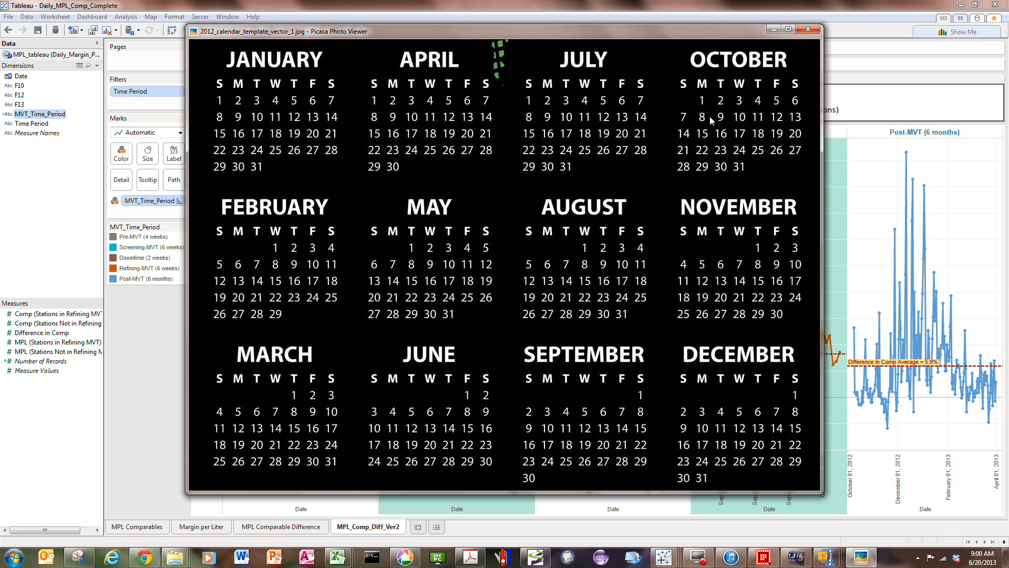
mouse_move(791, 143)
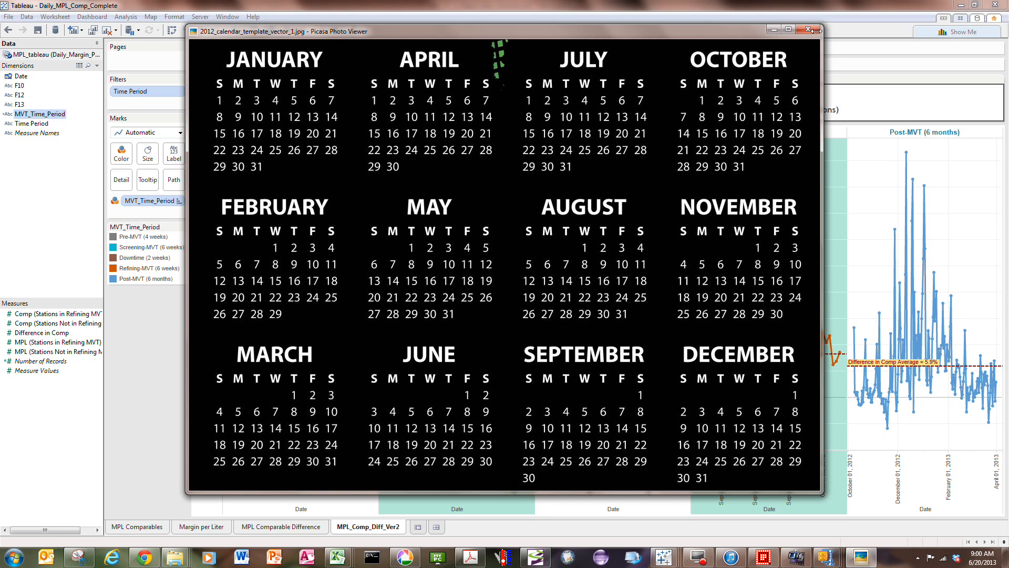
mouse_move(808, 30)
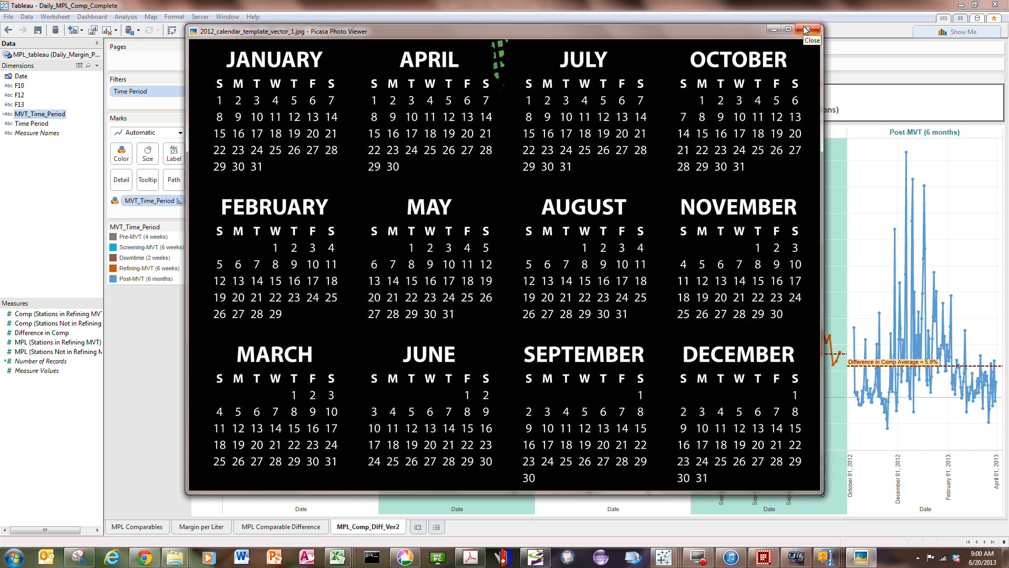
Dismiss the calendar image and close the MVT_Time_Period formula editor unchanged.
click(810, 29)
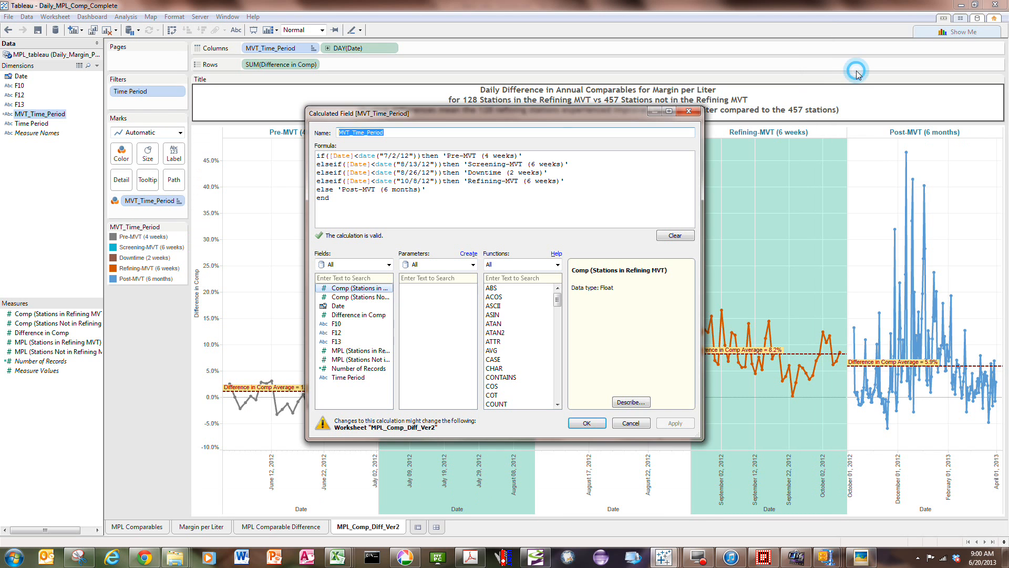
mouse_move(495, 176)
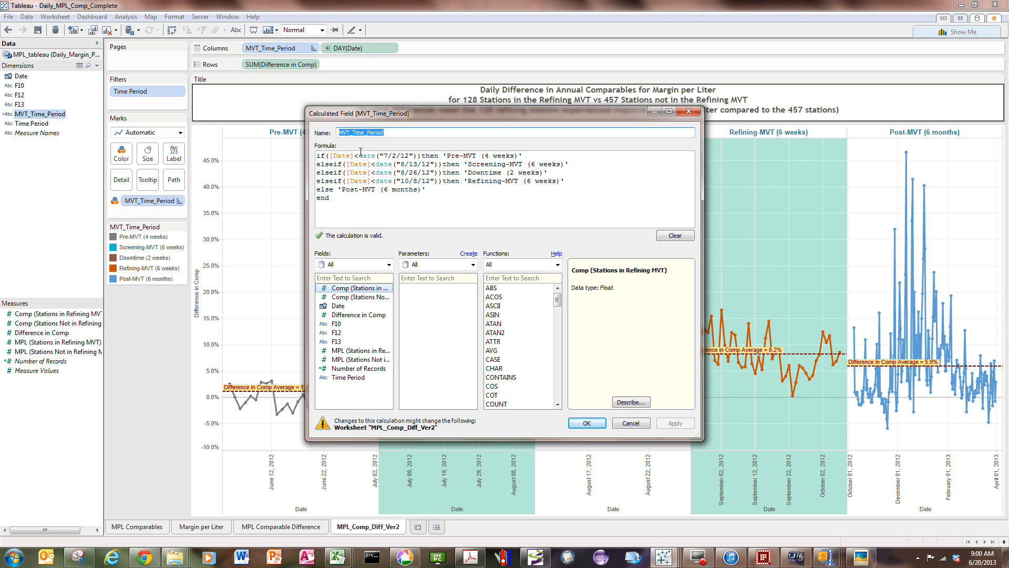
mouse_move(338, 156)
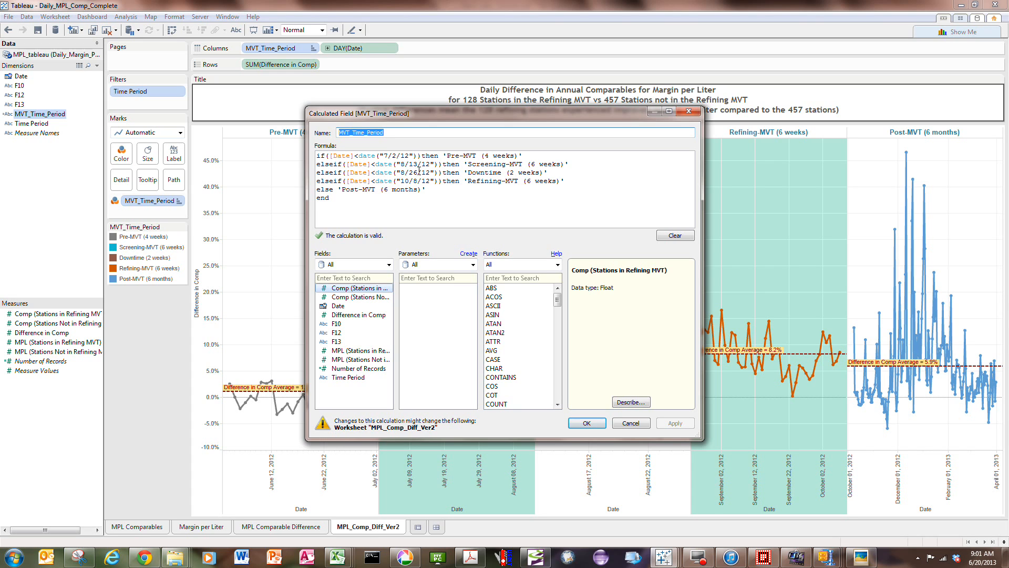
mouse_move(435, 180)
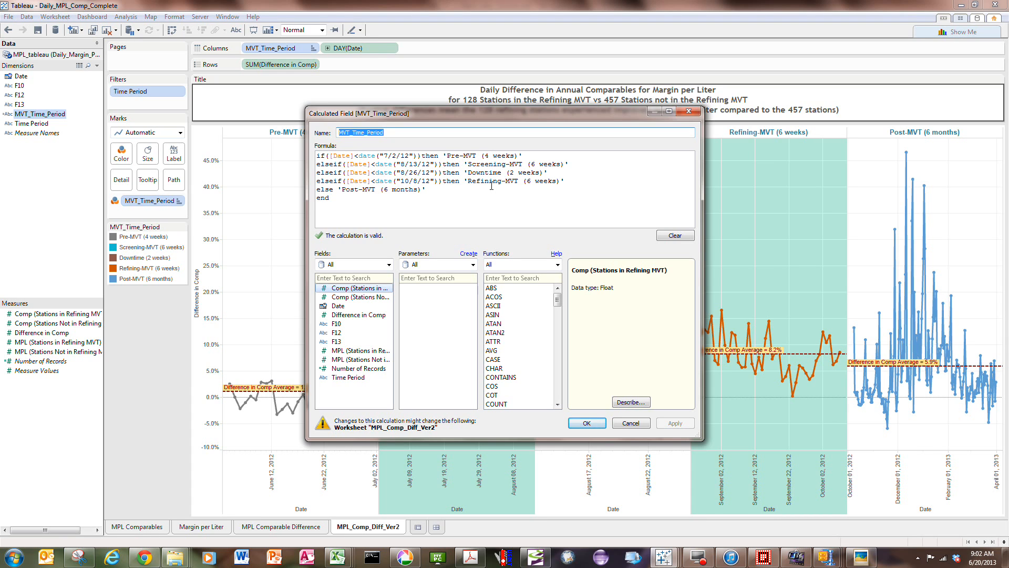
click(585, 422)
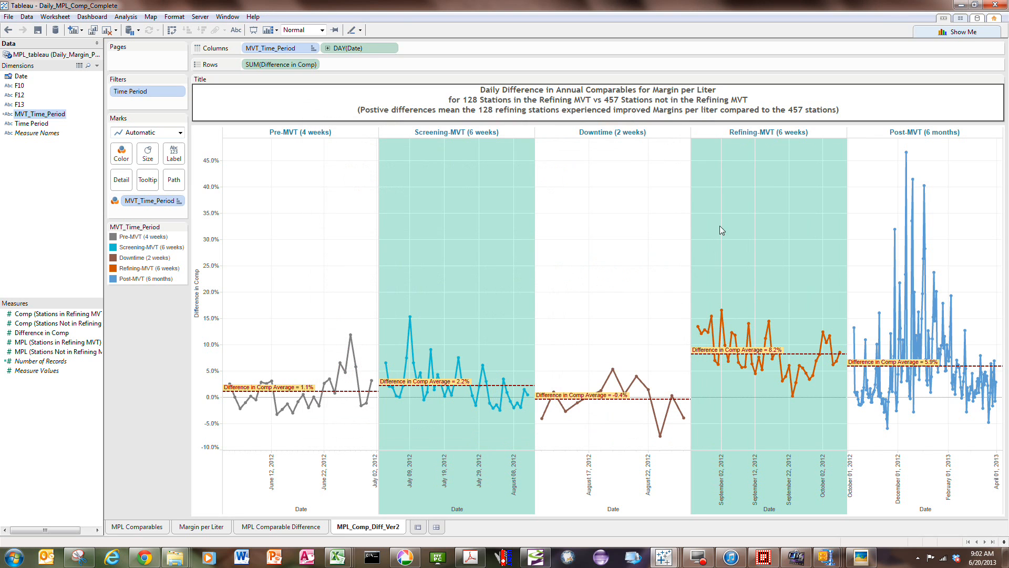
mouse_move(84, 148)
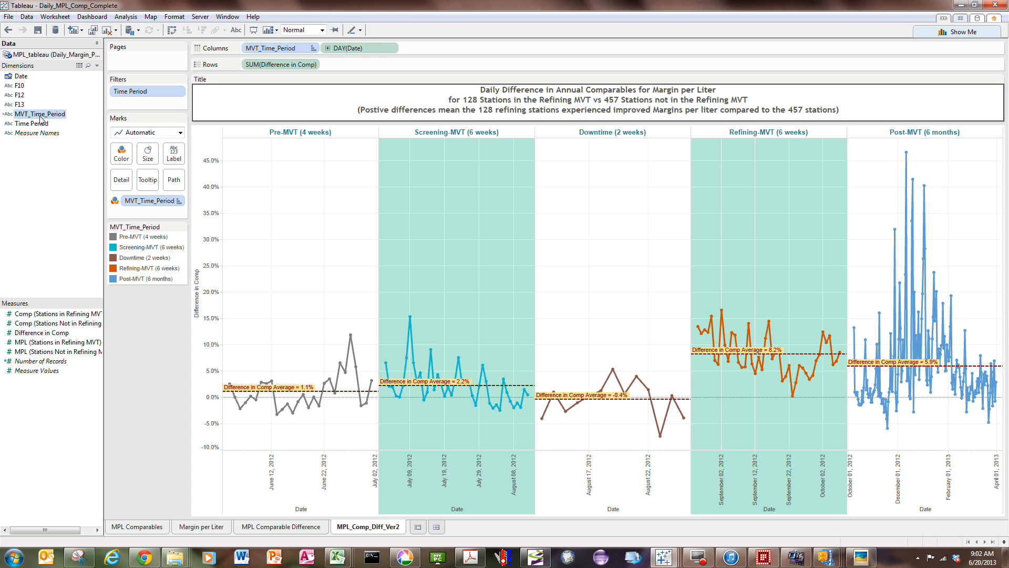
mouse_move(270, 55)
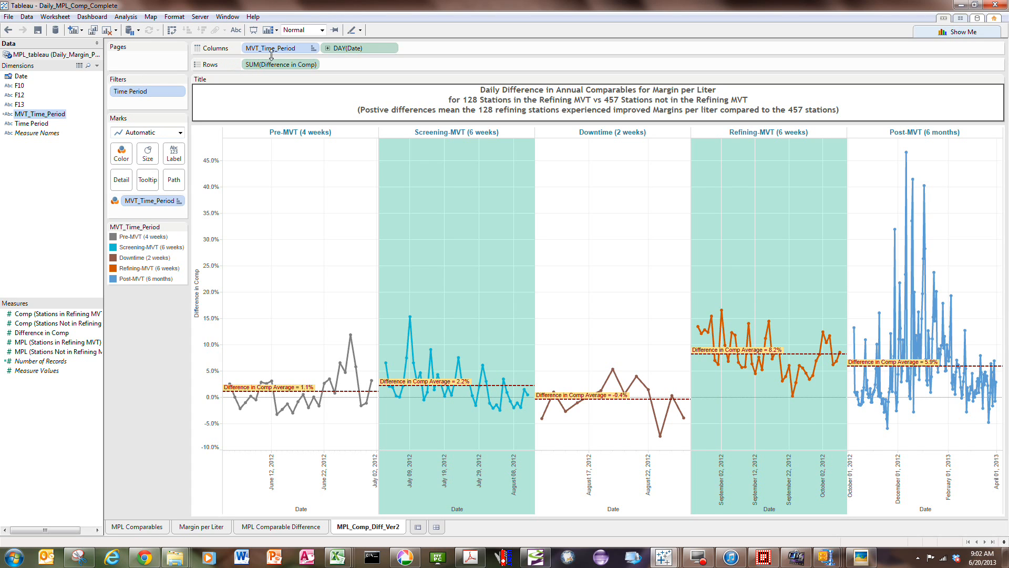
Select the Pre-MVT (4 weeks) period header in the chart.
click(301, 132)
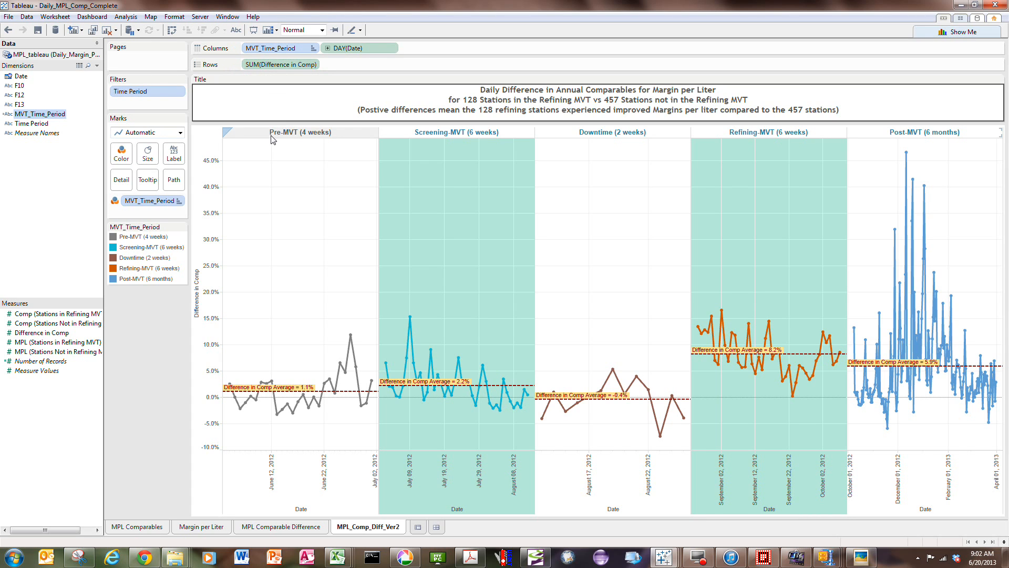
mouse_move(290, 137)
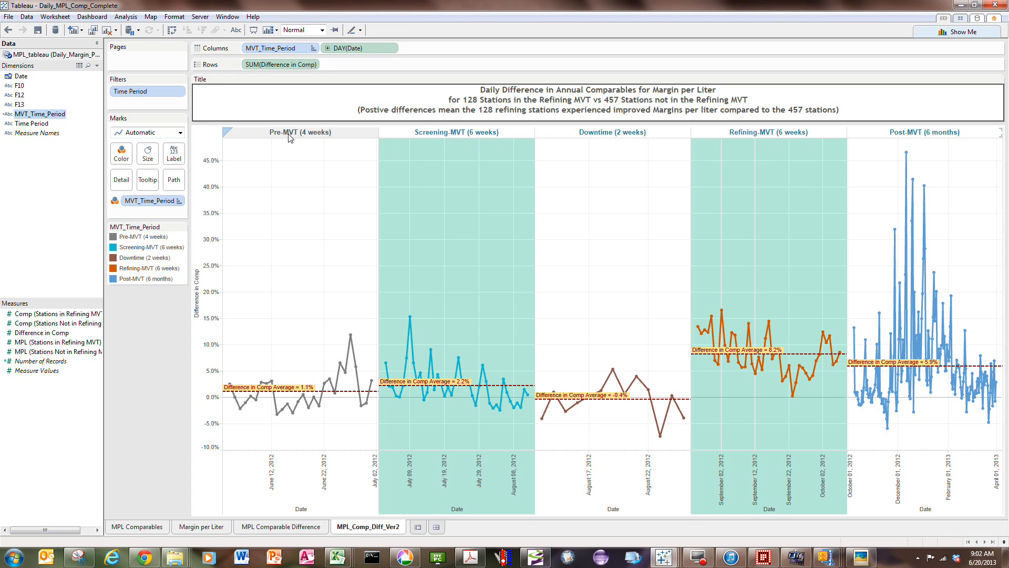
mouse_move(502, 136)
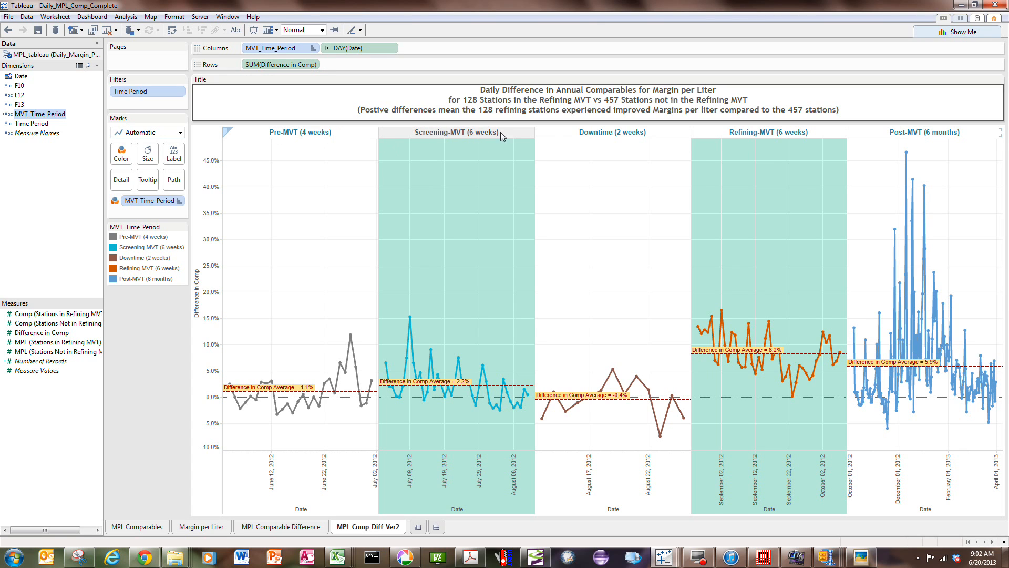
mouse_move(882, 133)
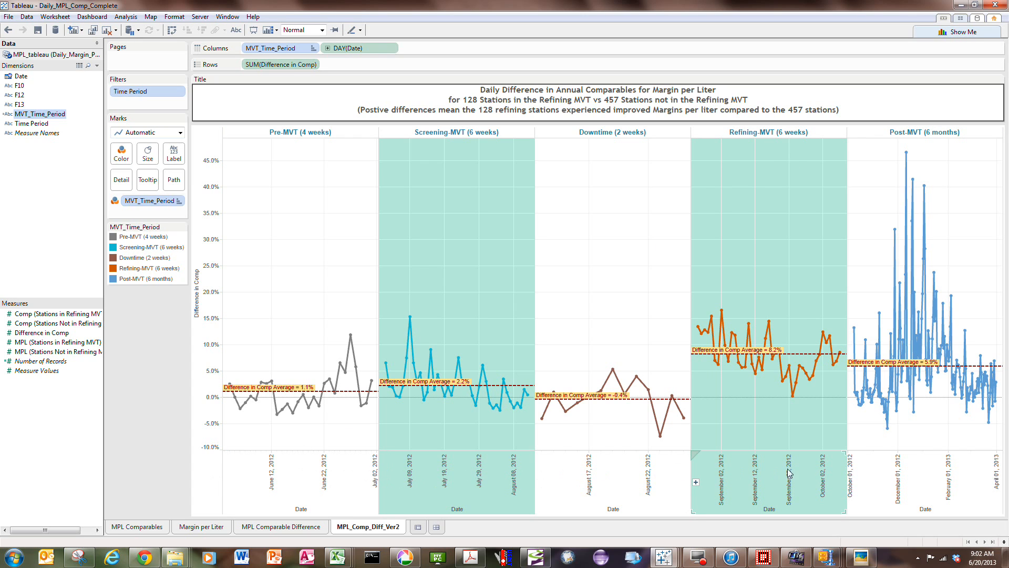
mouse_move(500, 427)
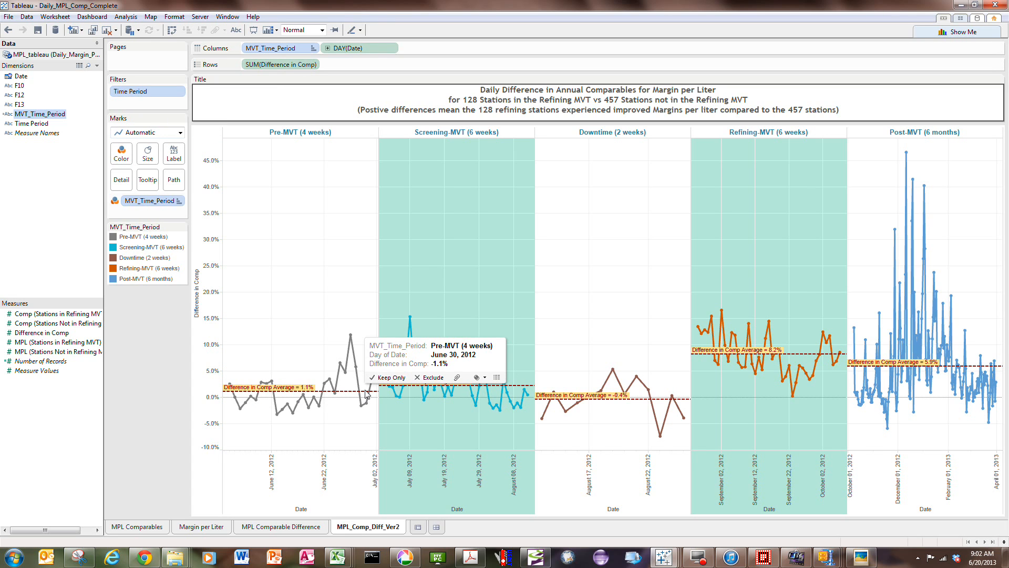
mouse_move(176, 227)
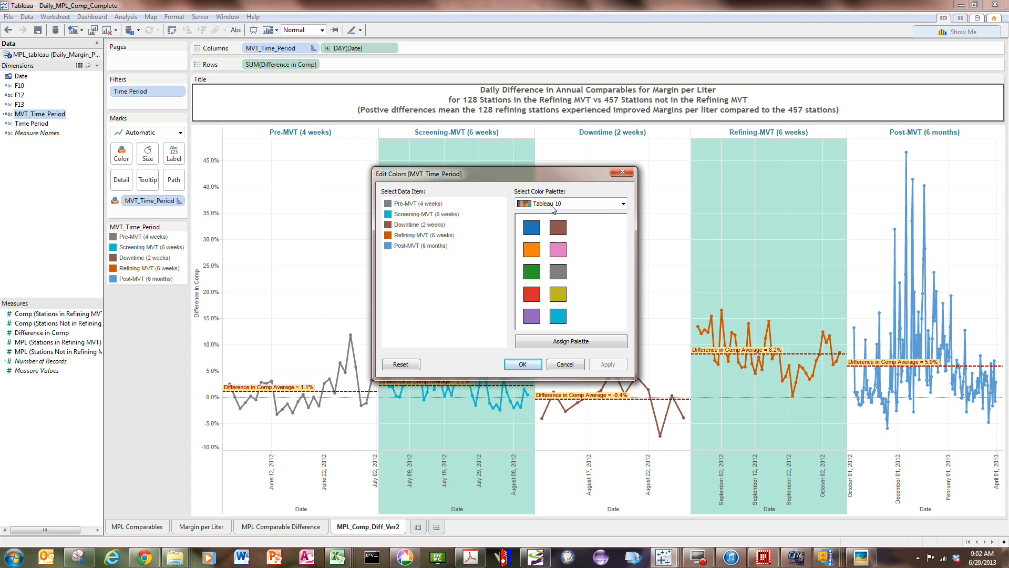
mouse_move(448, 232)
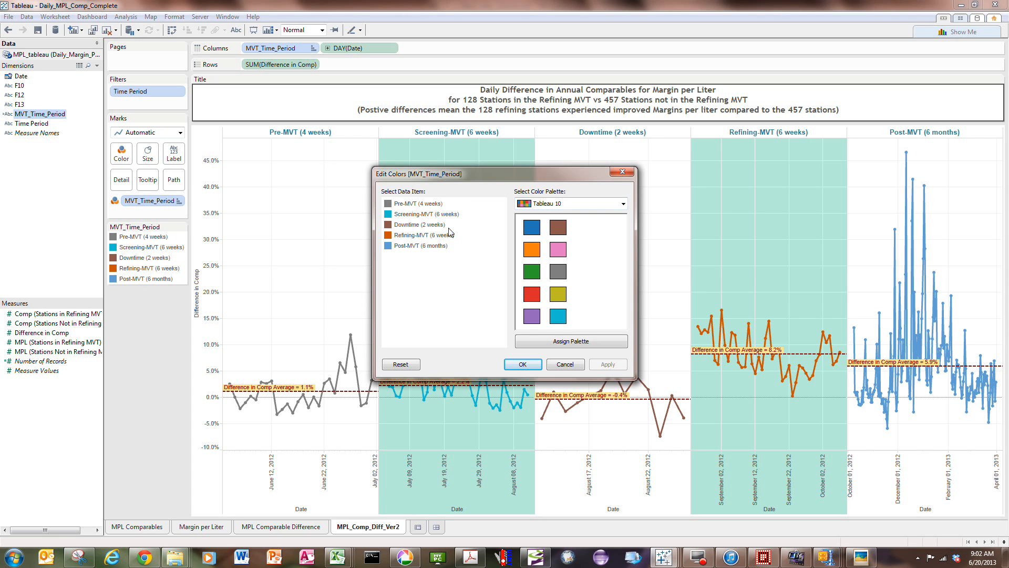
Keep the Tableau 10 colours and move Post-MVT (6 months) ahead of Refining-MVT (6 weeks).
click(522, 363)
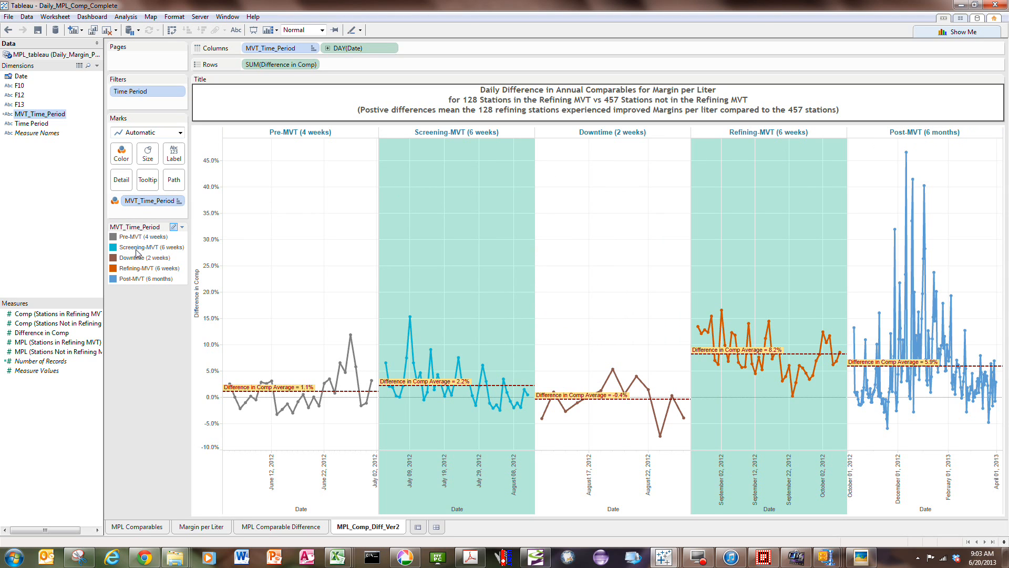
mouse_move(136, 285)
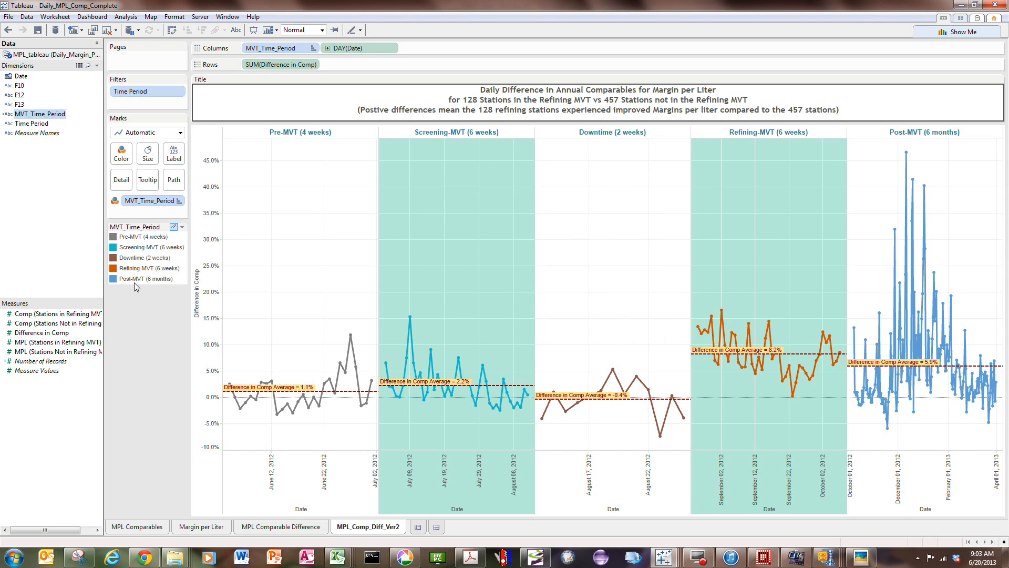
click(148, 268)
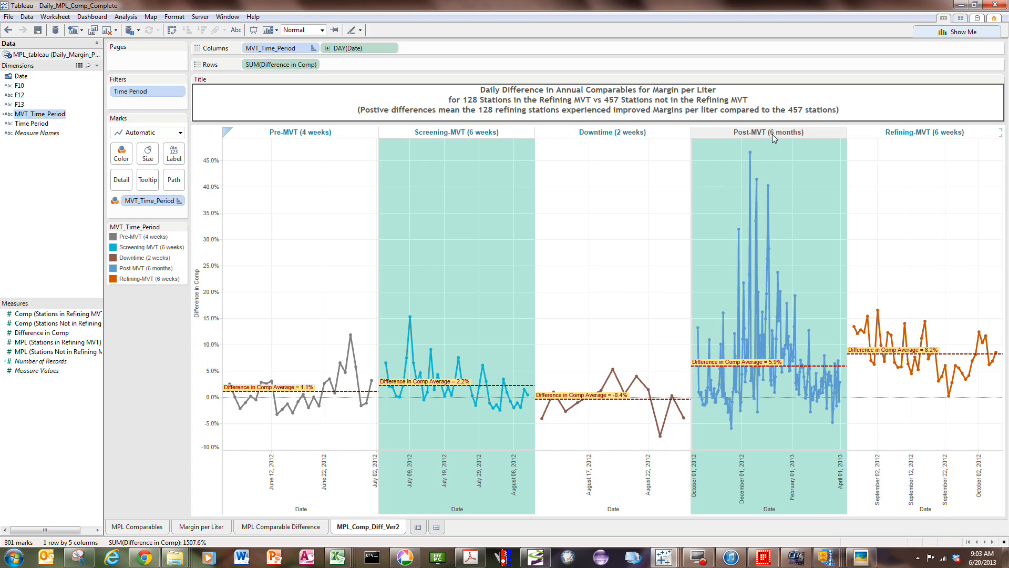
mouse_move(647, 502)
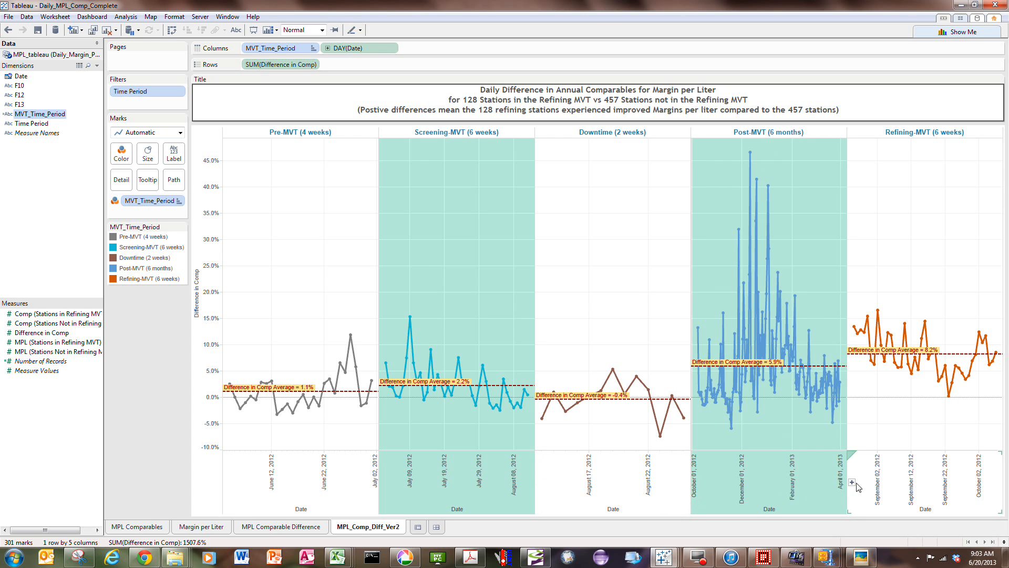
click(145, 278)
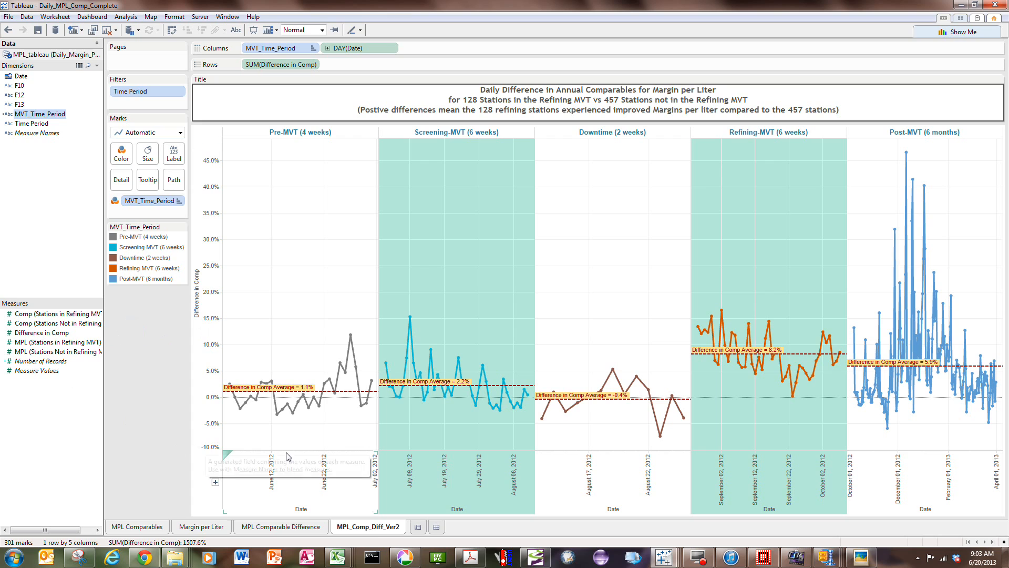
mouse_move(680, 393)
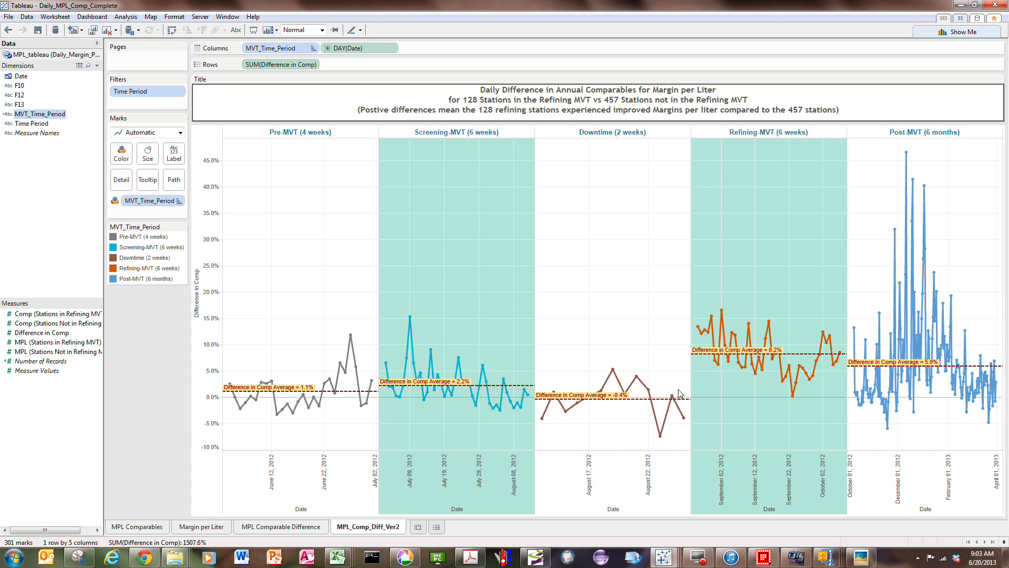
mouse_move(239, 384)
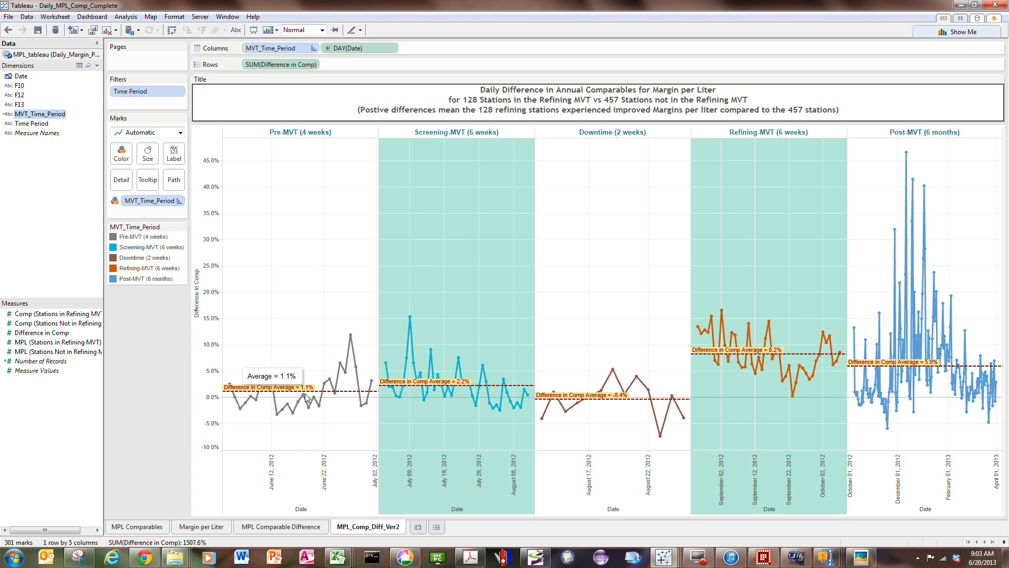
click(333, 395)
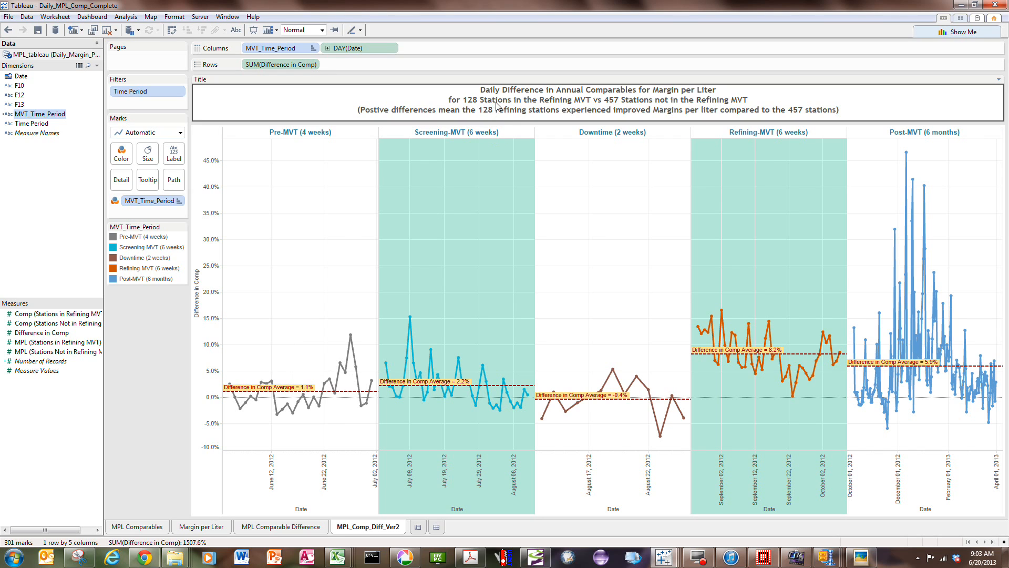
mouse_move(578, 171)
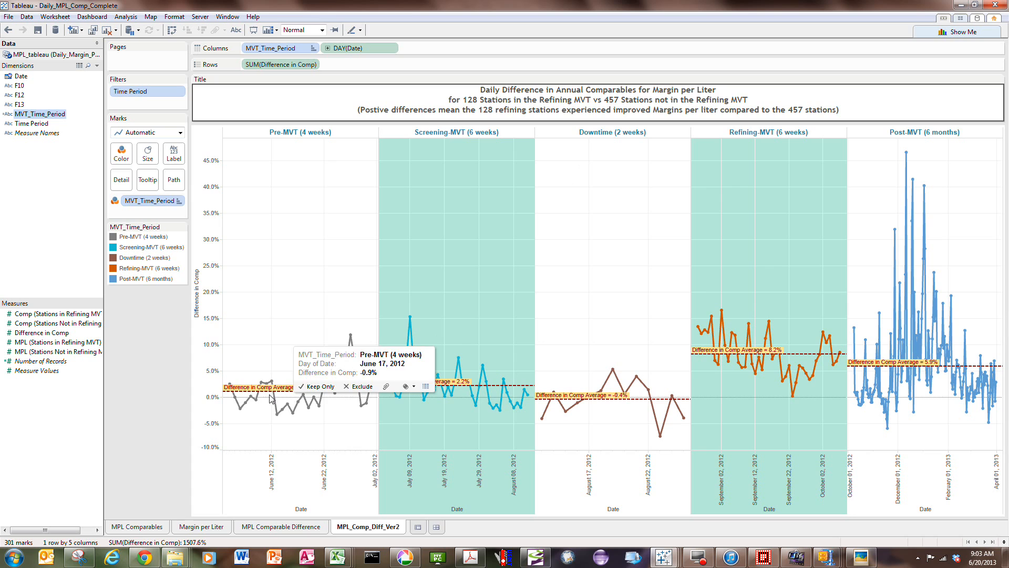
mouse_move(451, 400)
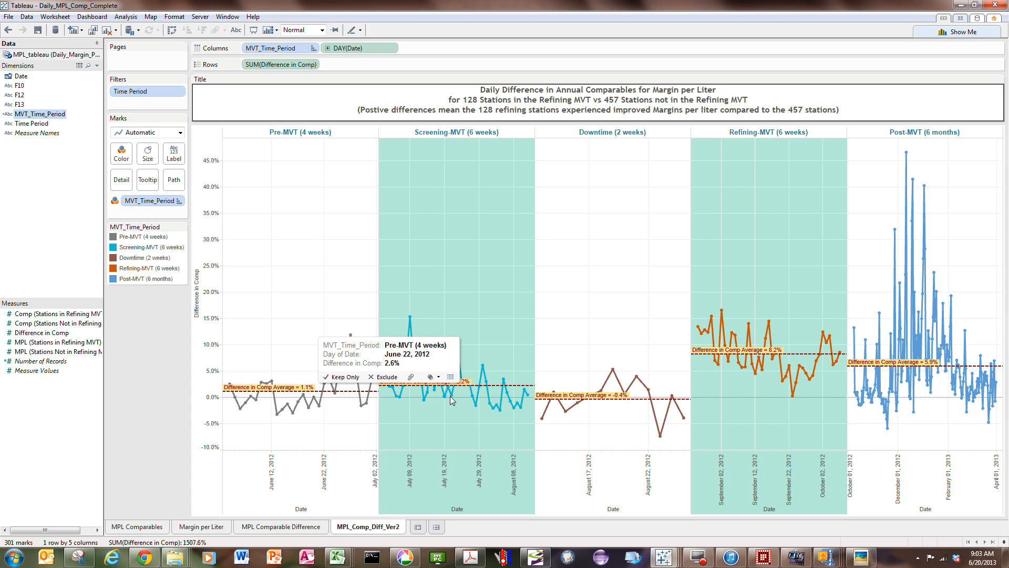
mouse_move(459, 391)
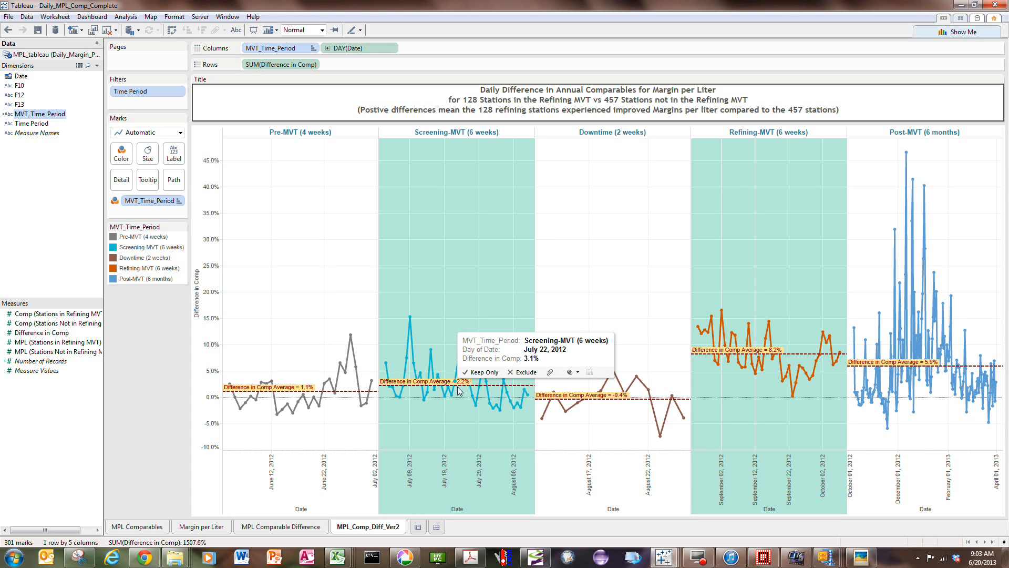
mouse_move(592, 404)
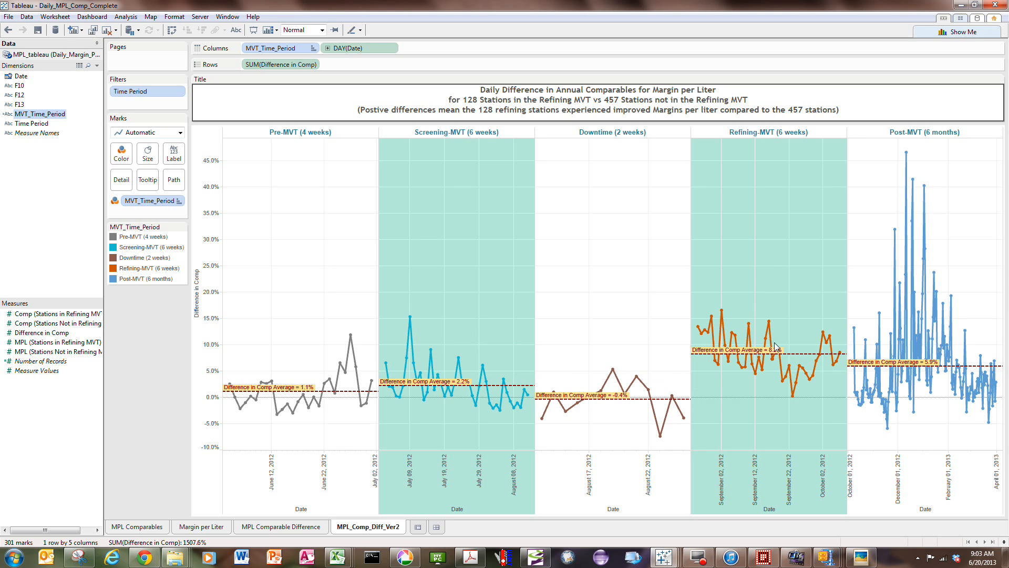
mouse_move(778, 358)
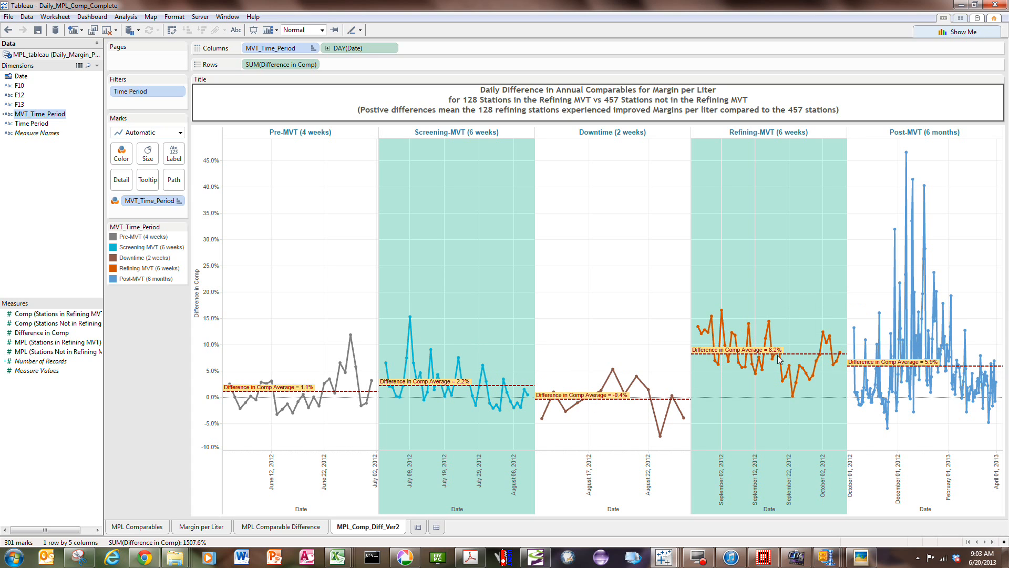
mouse_move(757, 425)
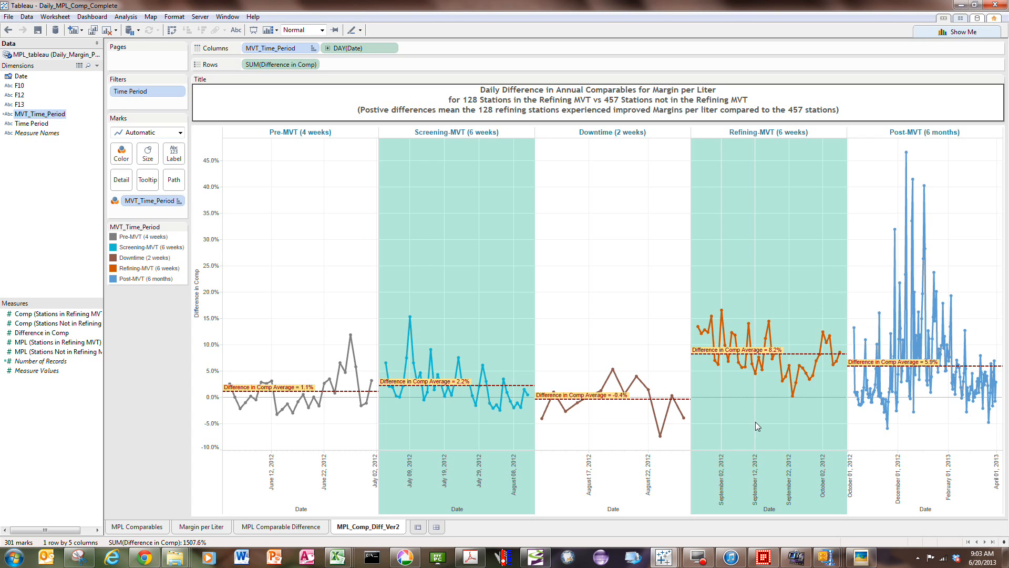
mouse_move(698, 403)
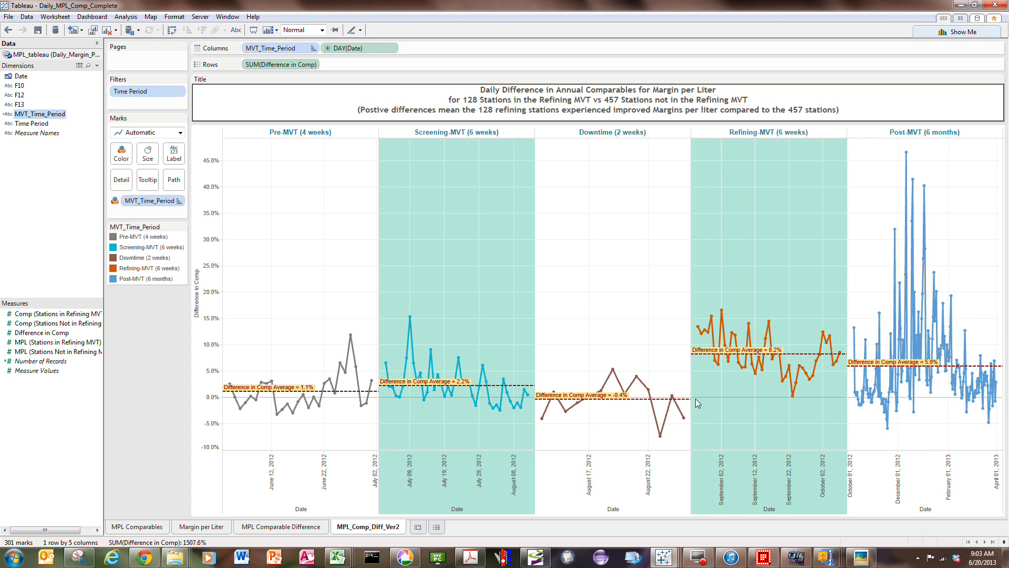
mouse_move(623, 342)
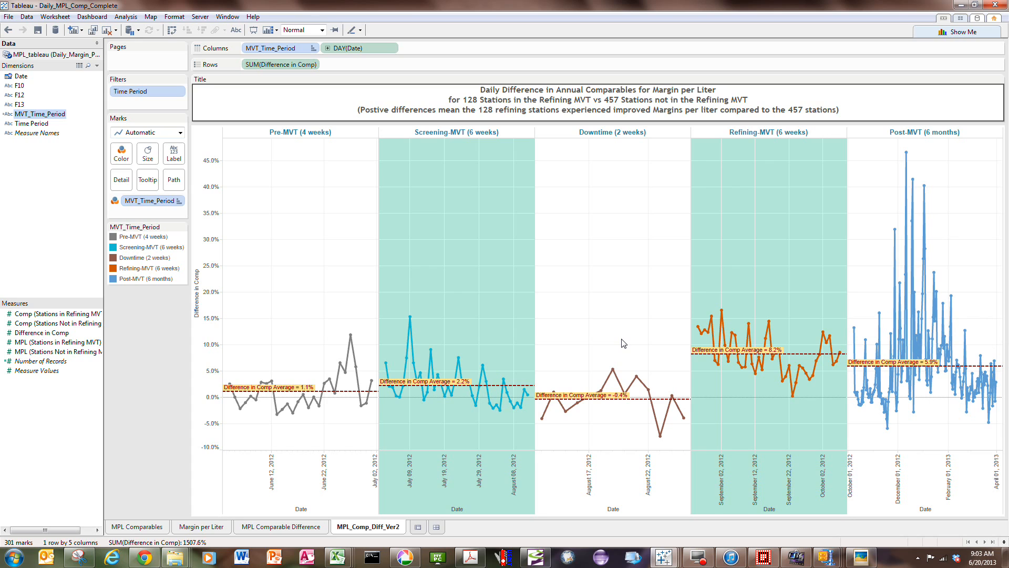
mouse_move(562, 228)
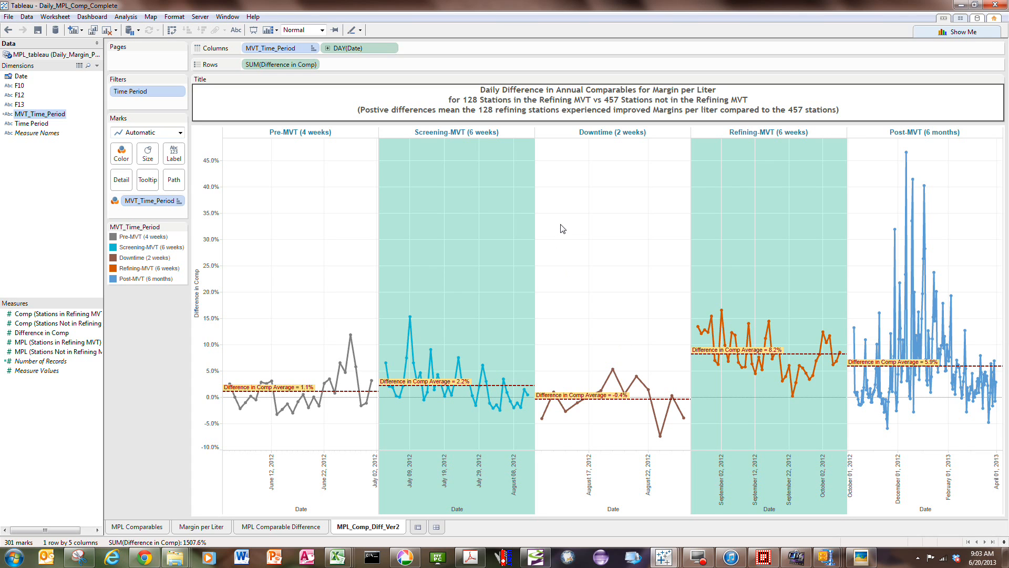
mouse_move(538, 220)
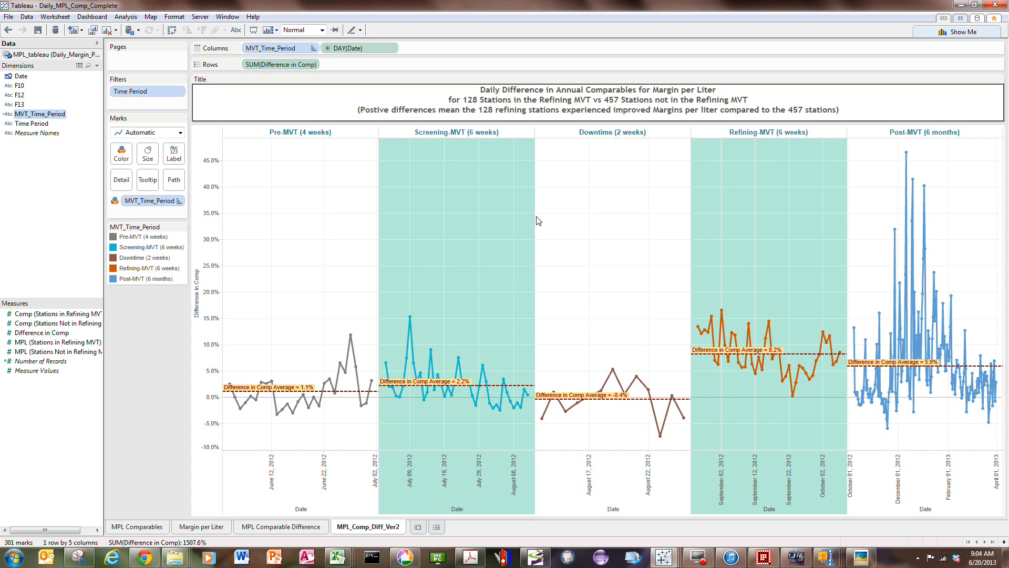
mouse_move(516, 148)
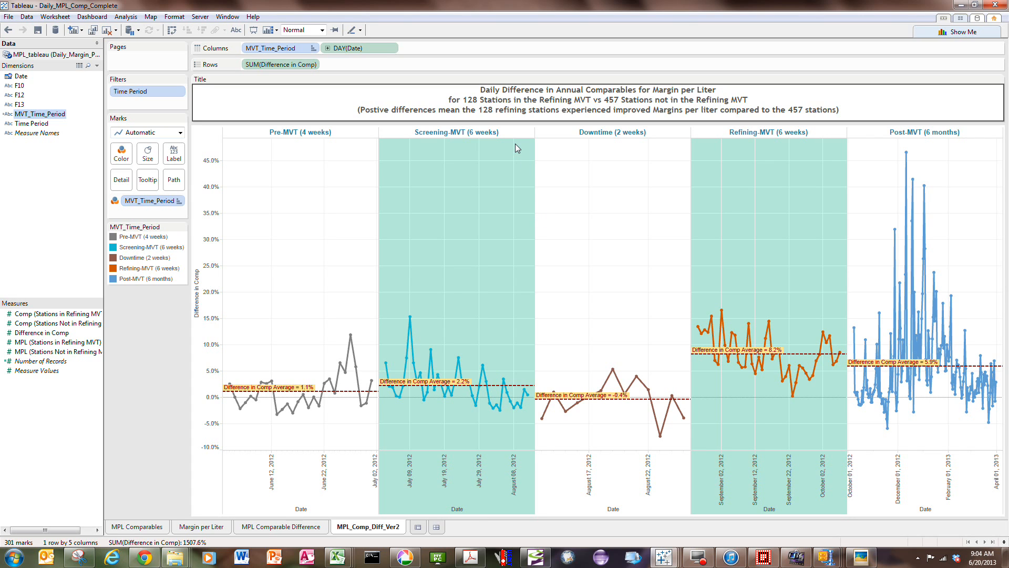